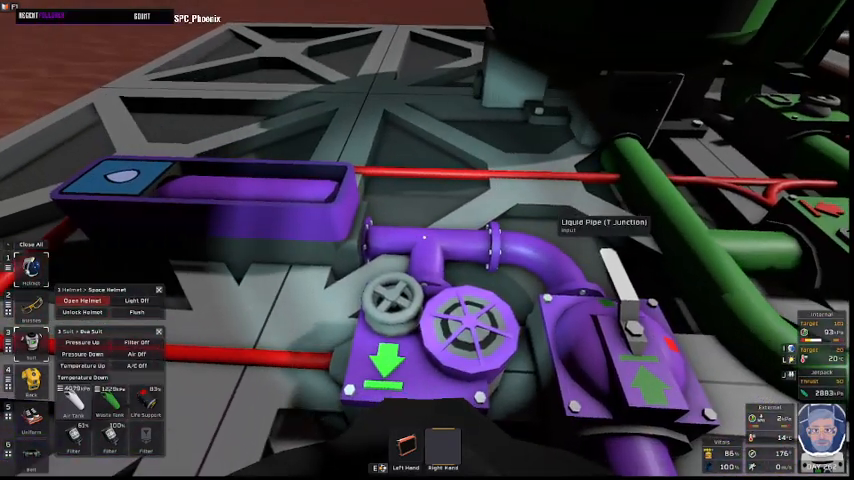
pyautogui.moveTo(427, 240)
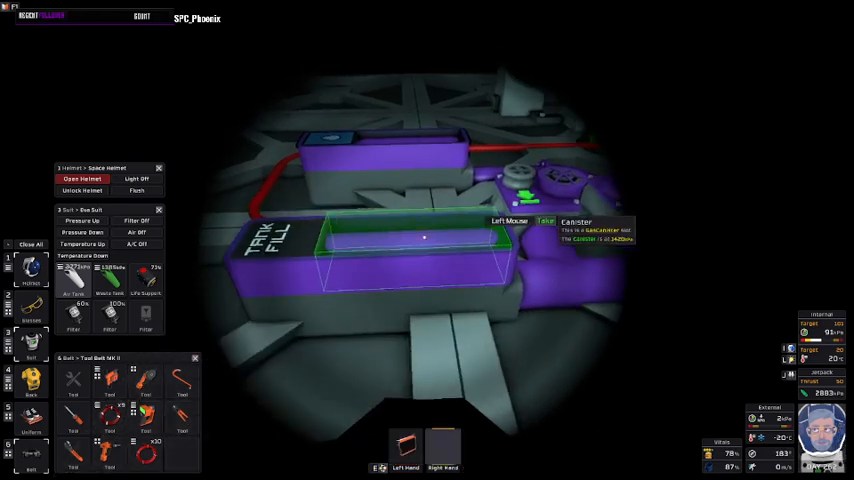
# Step: Inspect the canister at the TANK FILL connector to view its contents (1.42 MPa, no liquid)
pyautogui.click(424, 237)
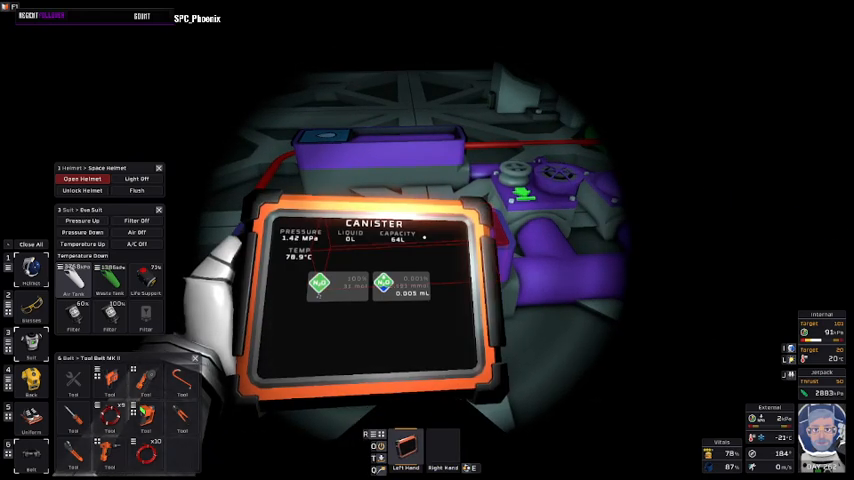